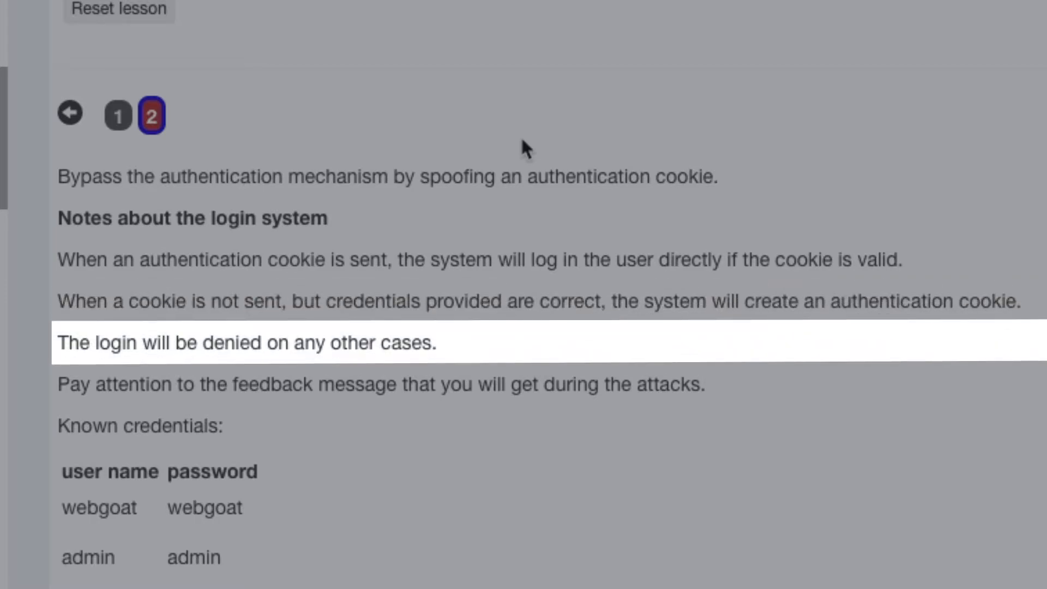
- Scroll through WebGoat's Spoof an Authentication Cookie lesson page
scroll("down", 3)
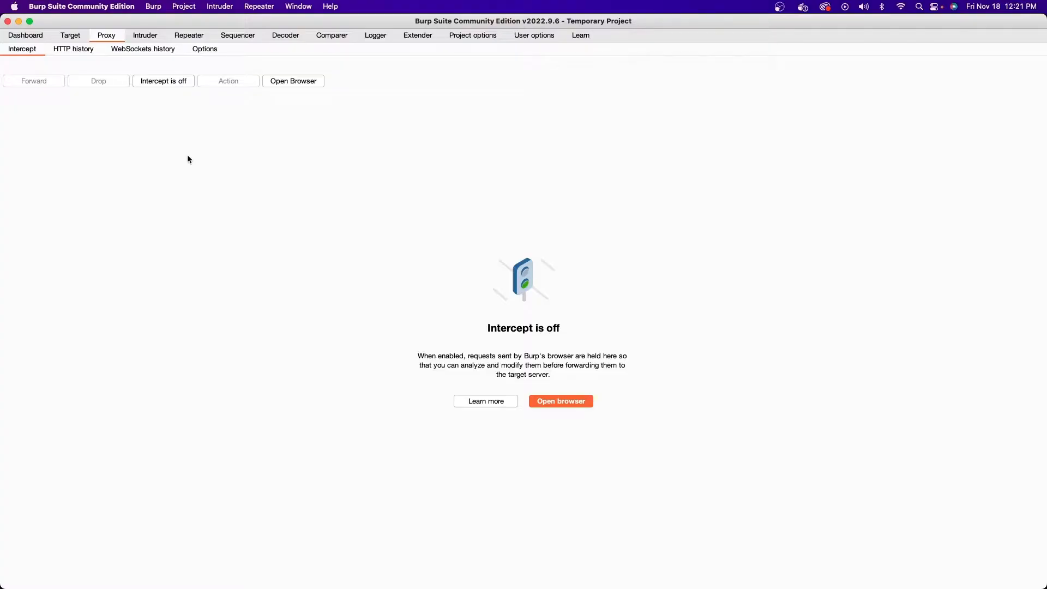
- Capture the SpoofCookie login POST, send it to Repeater, then turn interception off
left_click(163, 80)
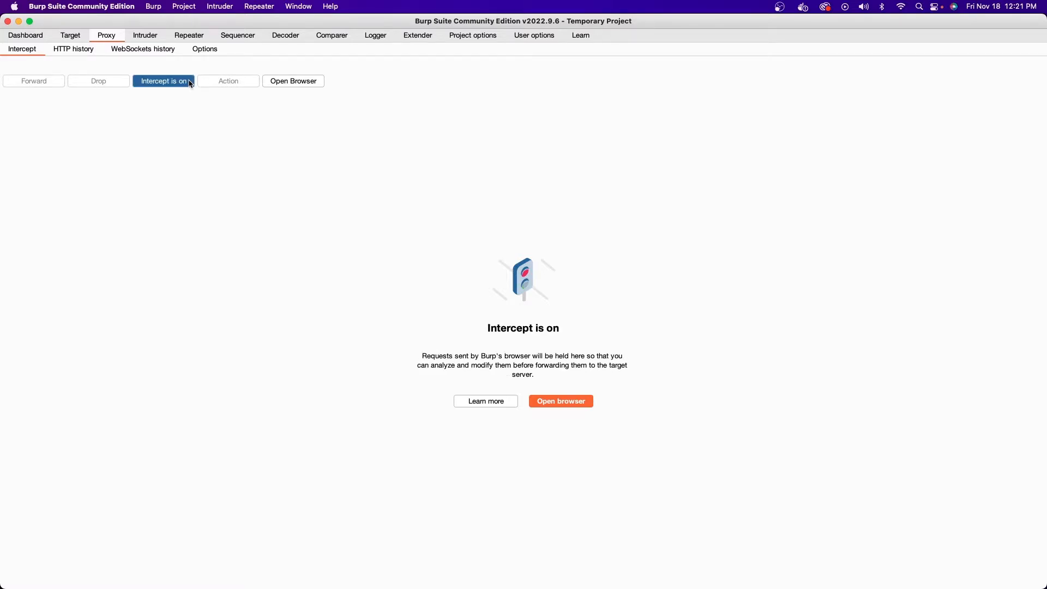
left_click(560, 400)
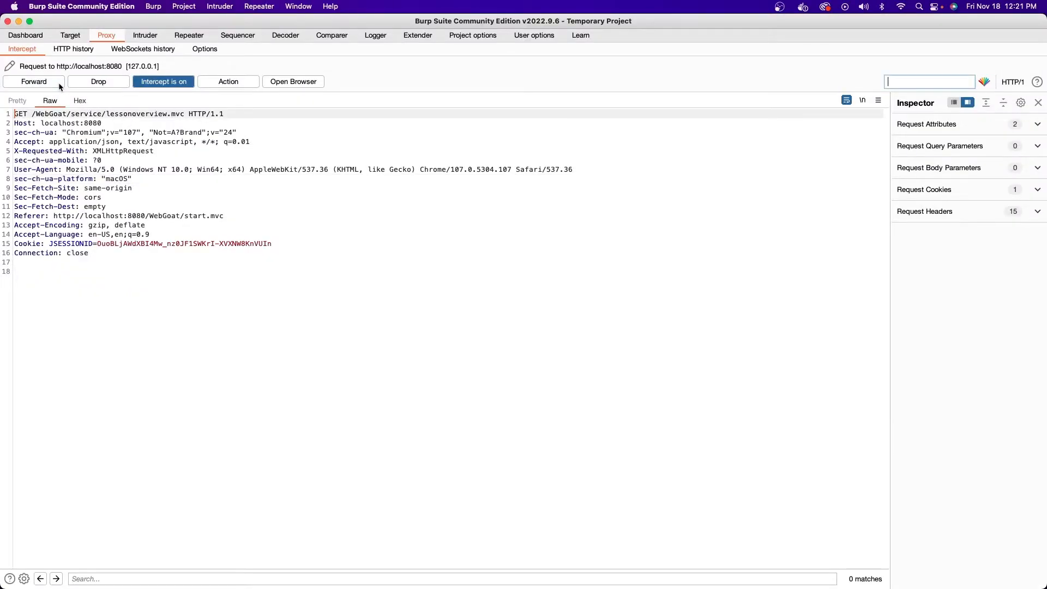
left_click(34, 81)
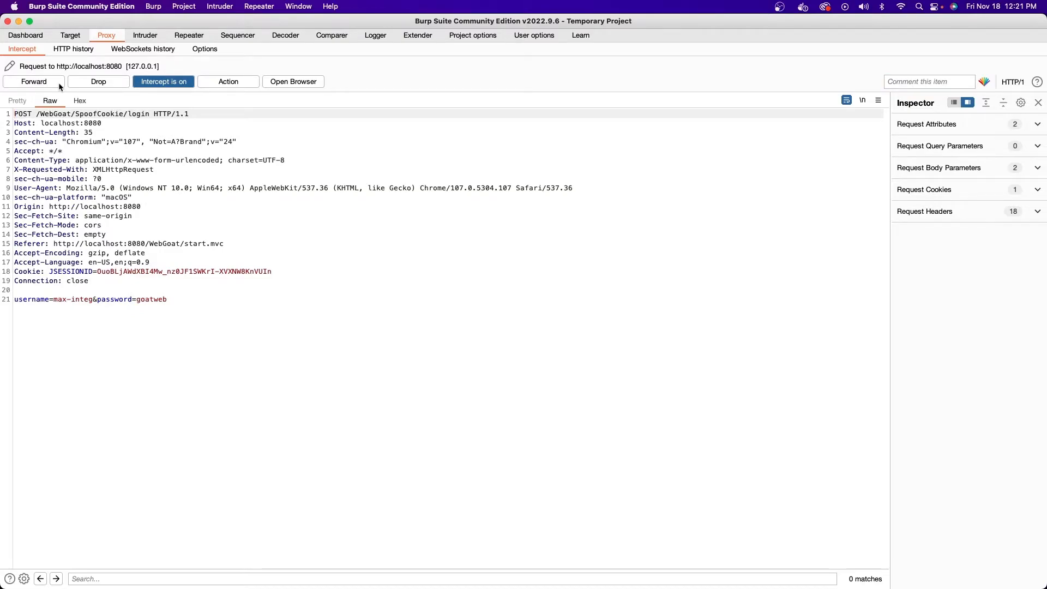
left_click_drag(36, 113, 127, 114)
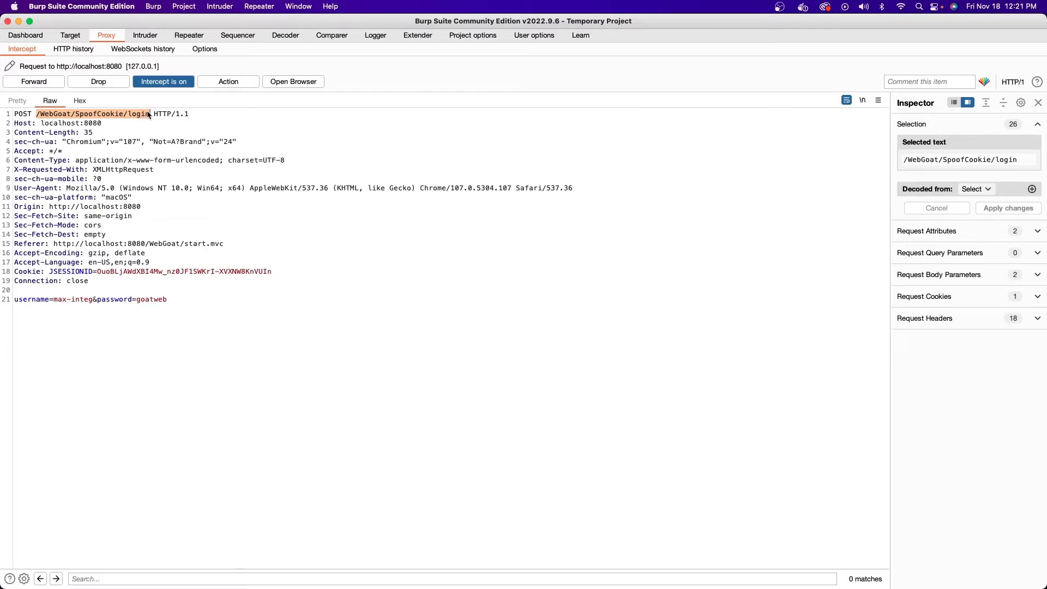
left_click(163, 81)
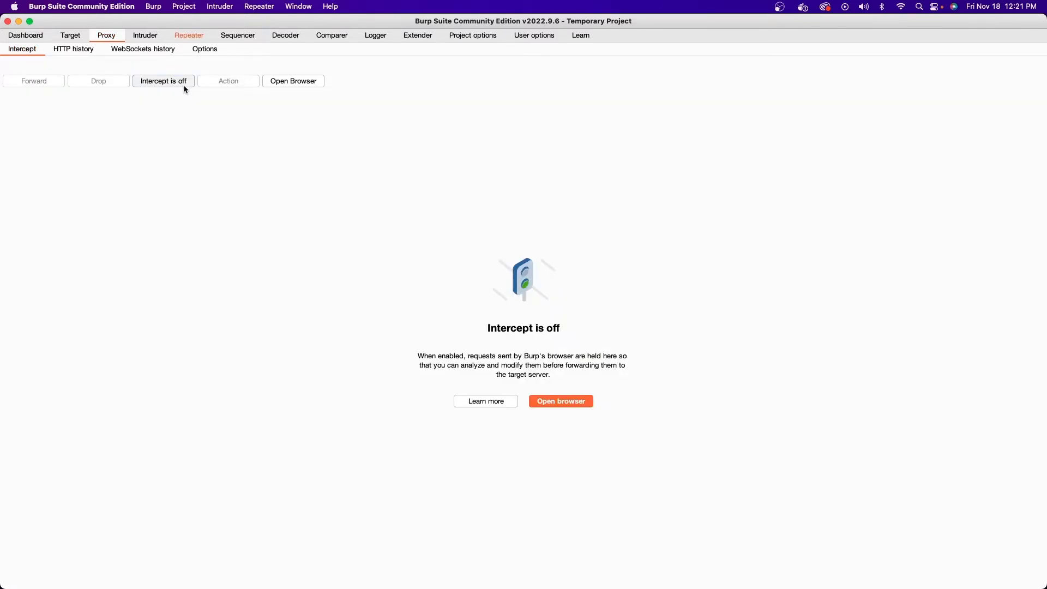
left_click(188, 35)
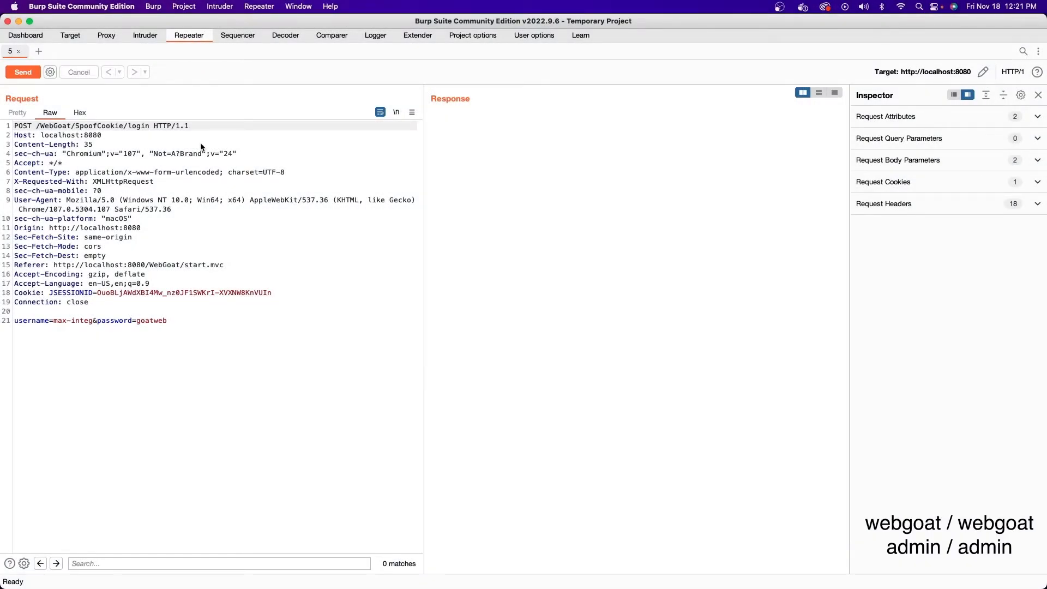
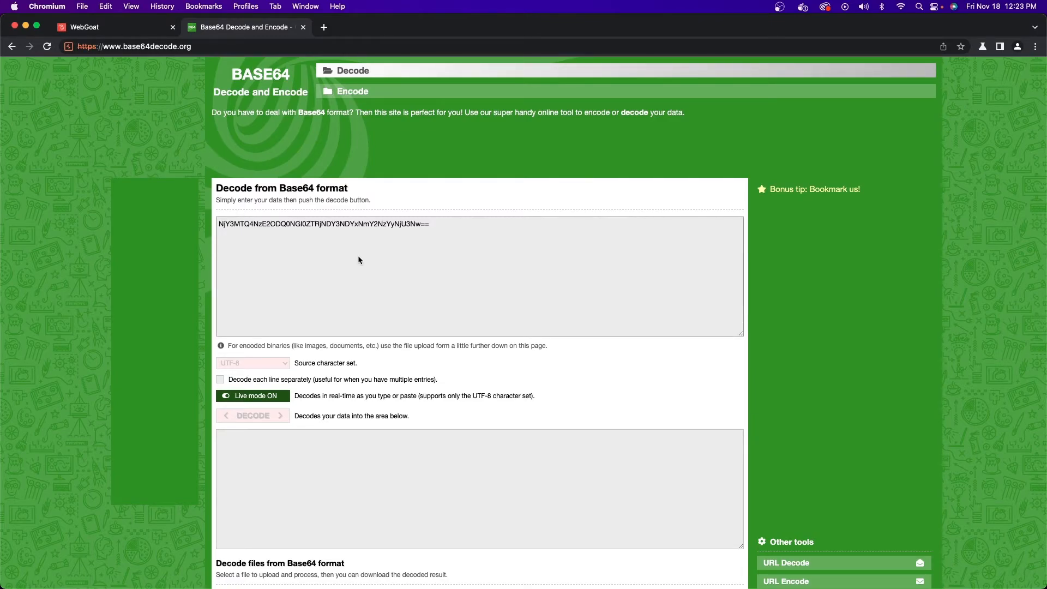
left_click(252, 415)
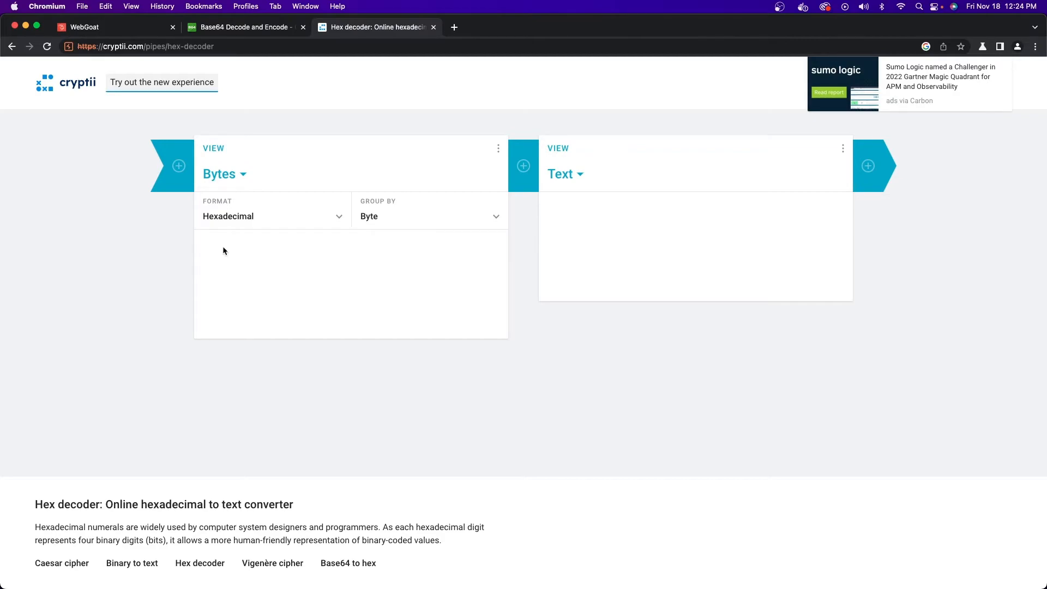
type("6671487168444b4e4c4674616f67626577")
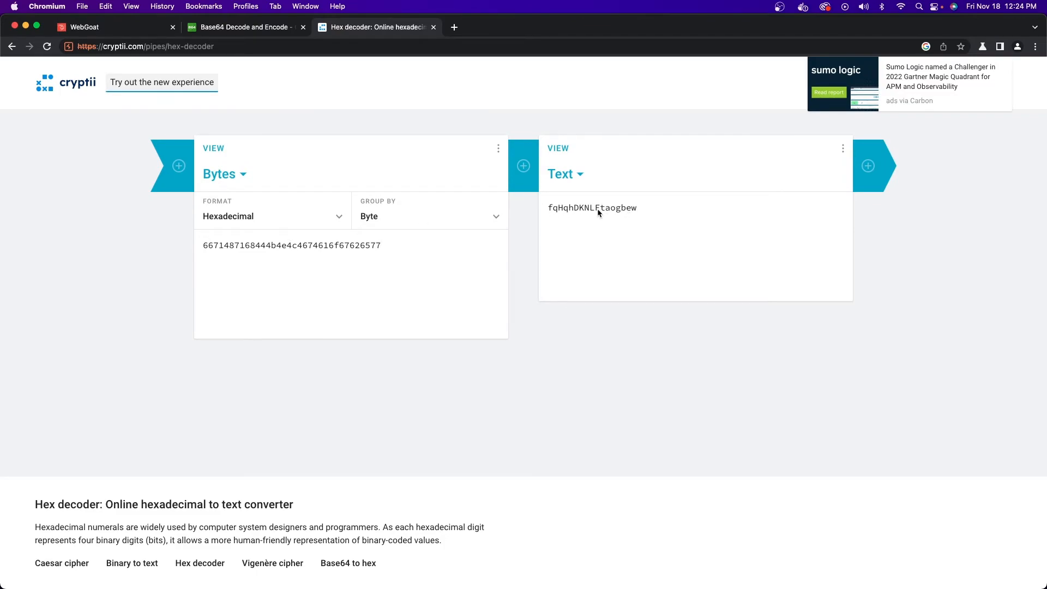
double_click(618, 208)
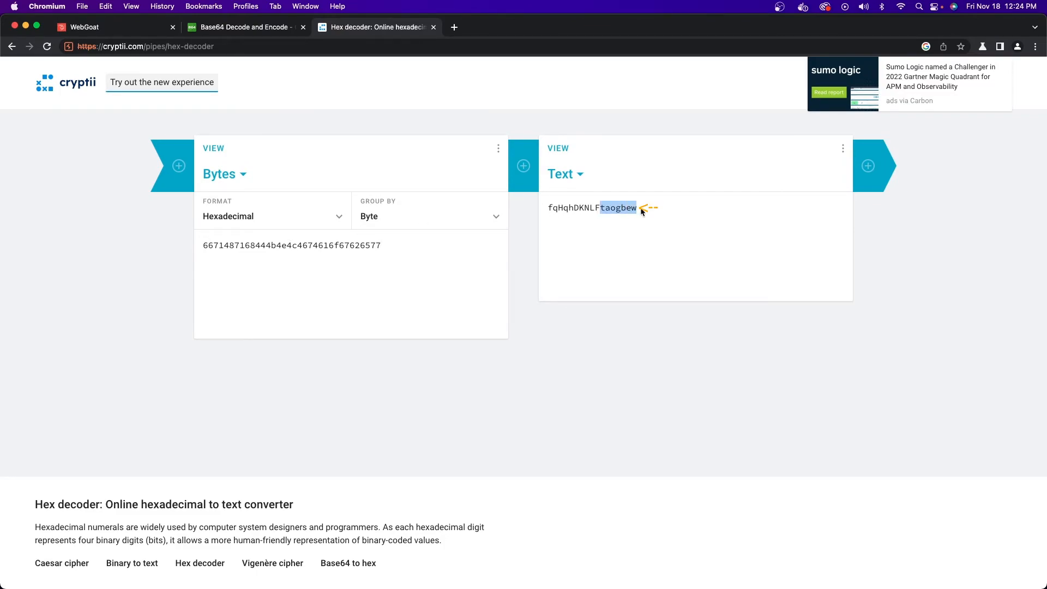
mouse_move(641, 212)
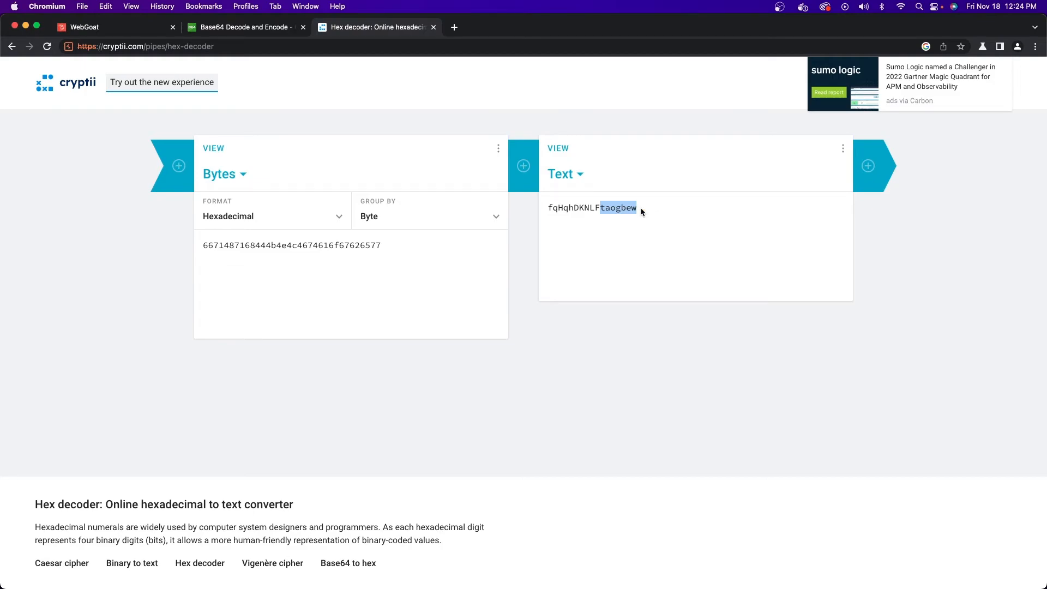
left_click(506, 27)
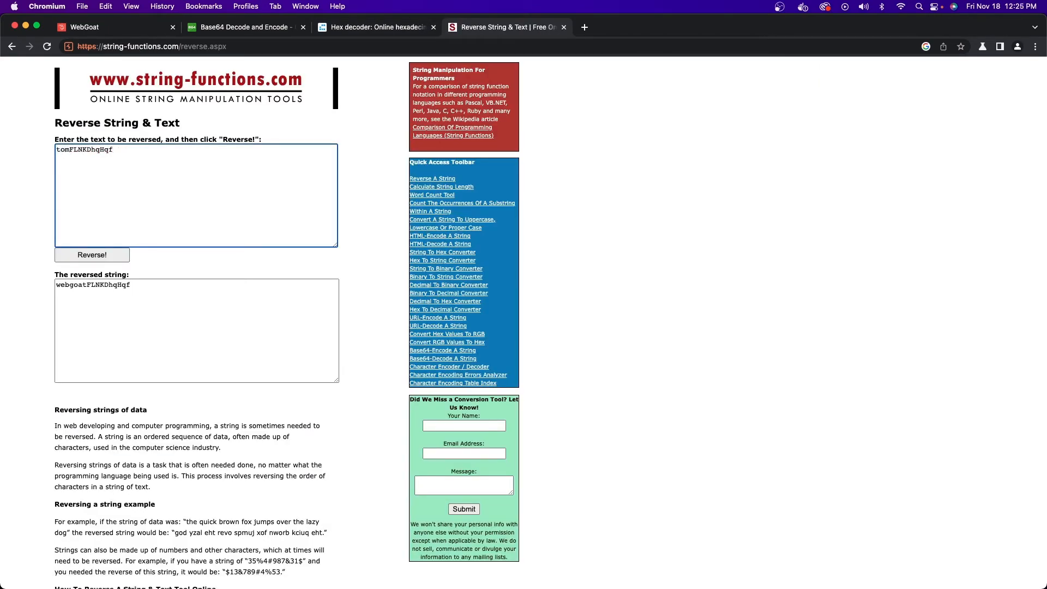
- Reverse tomFLNKDhqHqf into fqHqhDKNLFmot and copy it for hex conversion
left_click(91, 254)
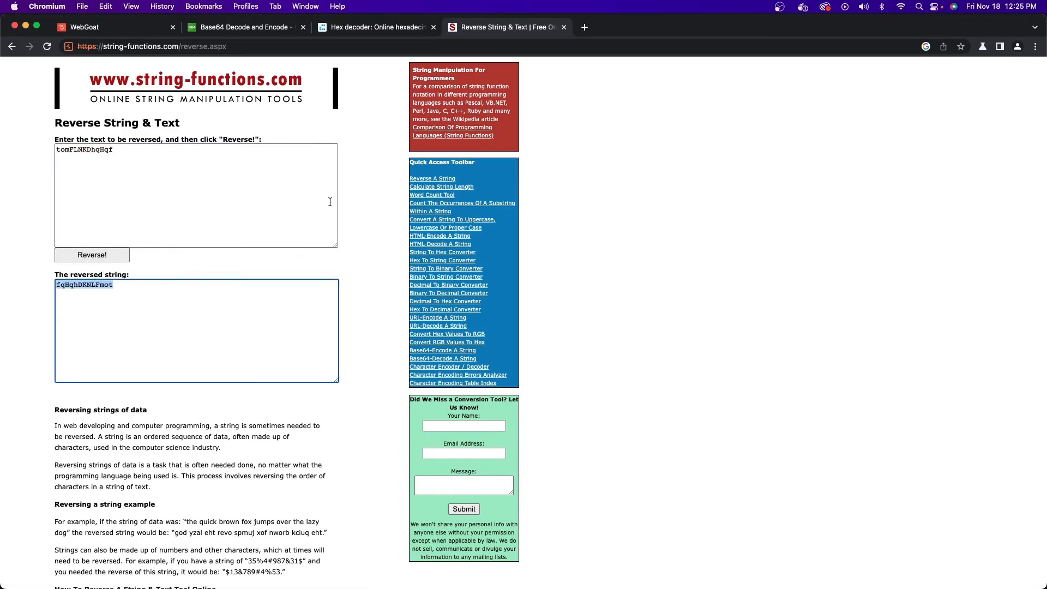
left_click(374, 26)
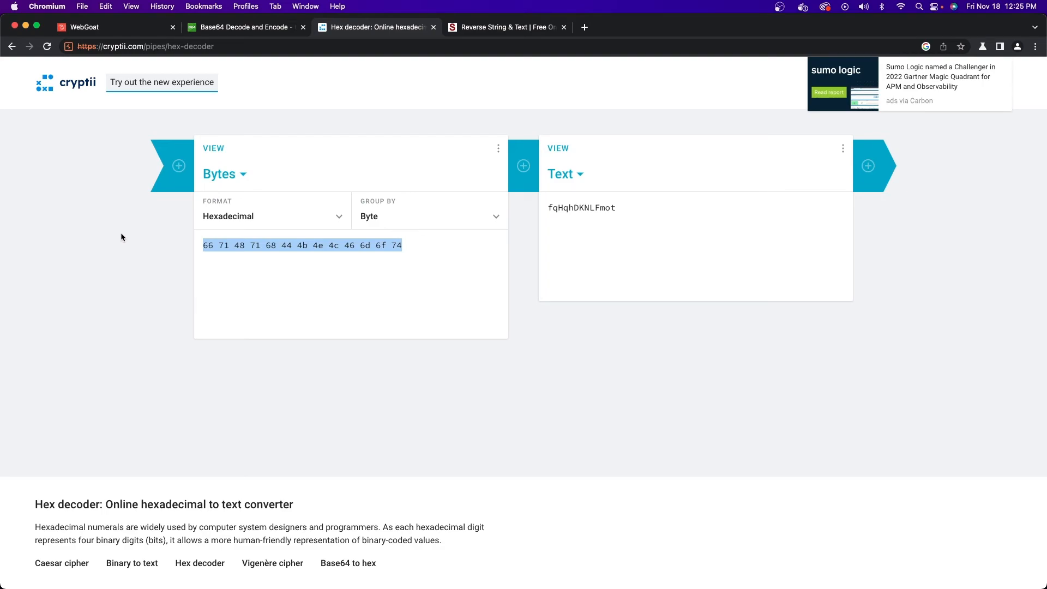
left_click(244, 27)
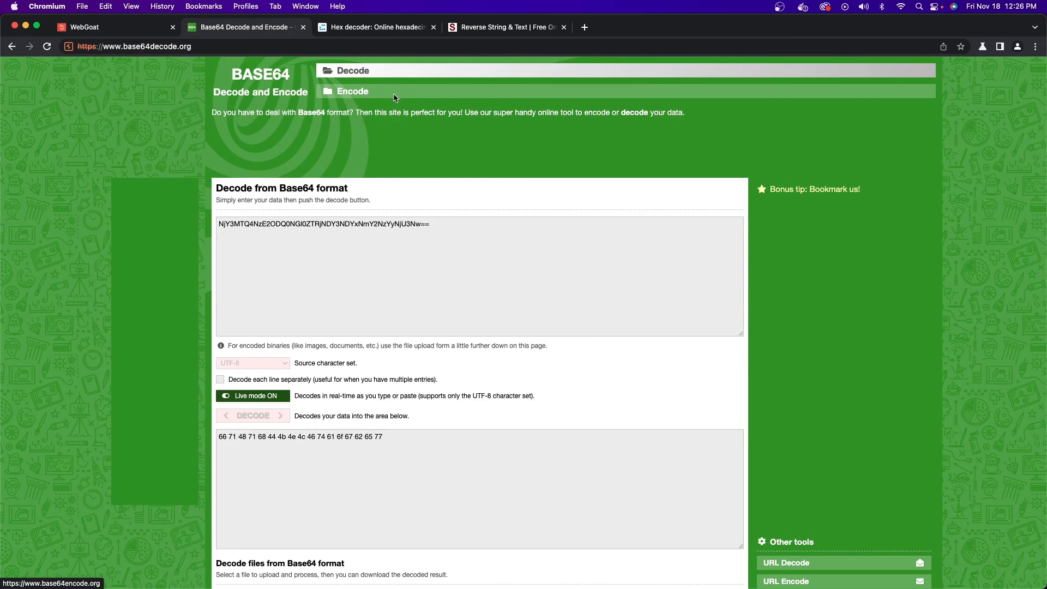
- Encode the forged tom cookie's hex string into Base64 on base64decode.org
left_click(353, 91)
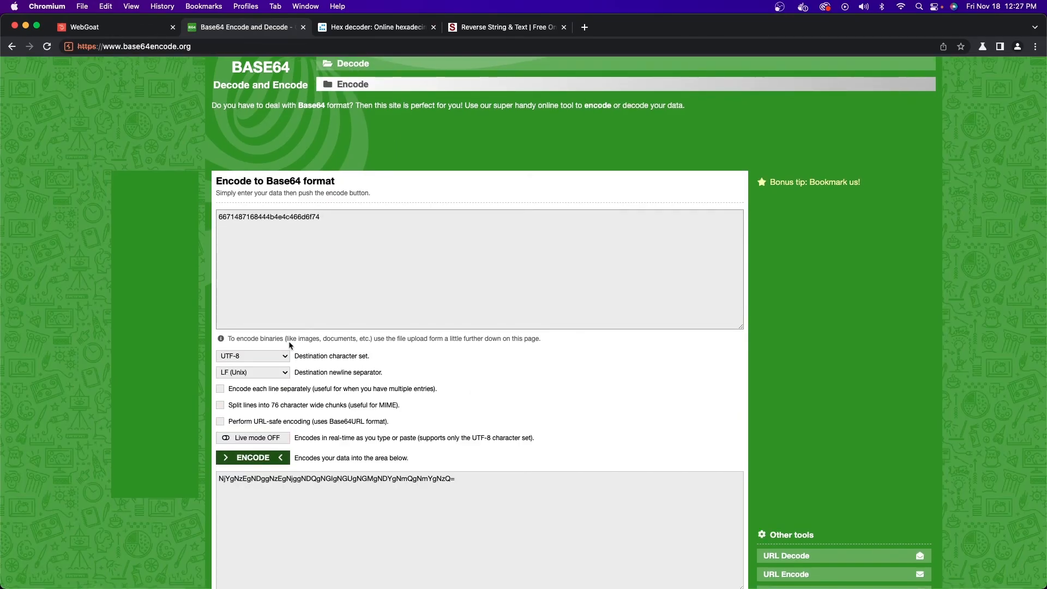
mouse_move(265, 405)
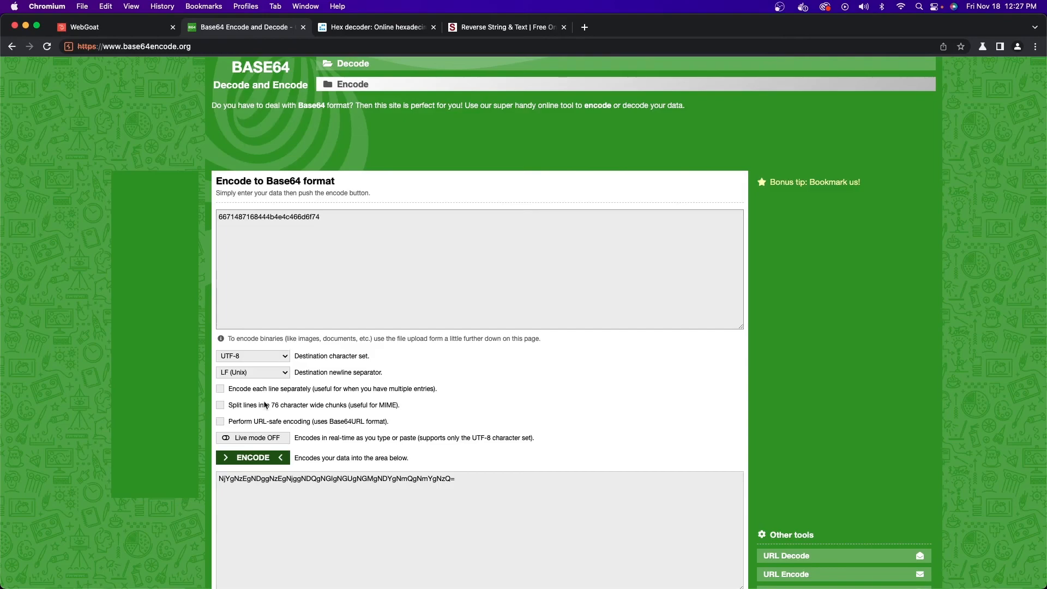
left_click(253, 464)
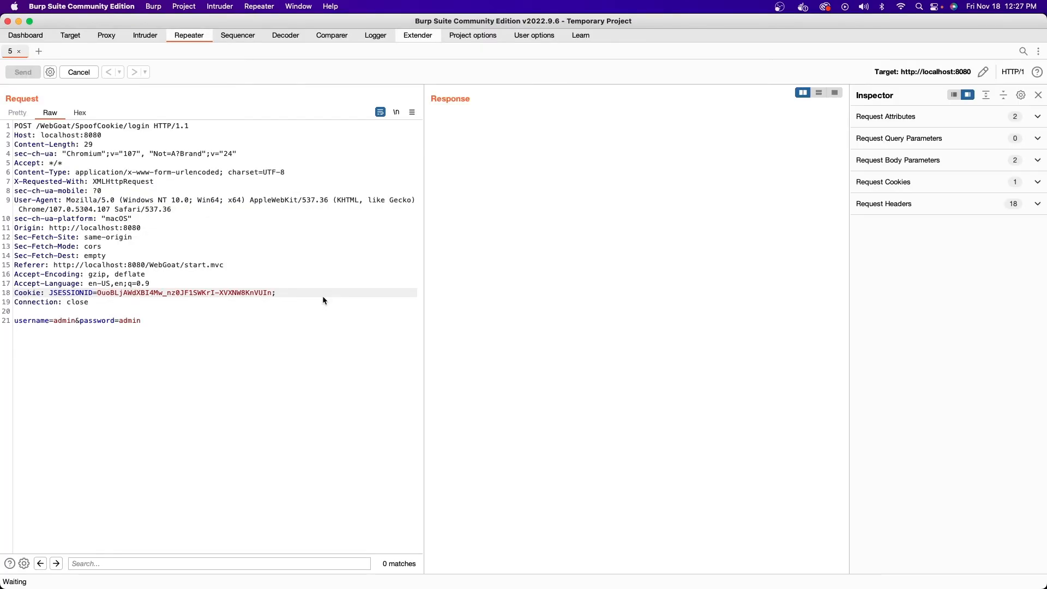
- Add the forged spoof_auth cookie to the Repeater request's Cookie header and send it
left_click(21, 71)
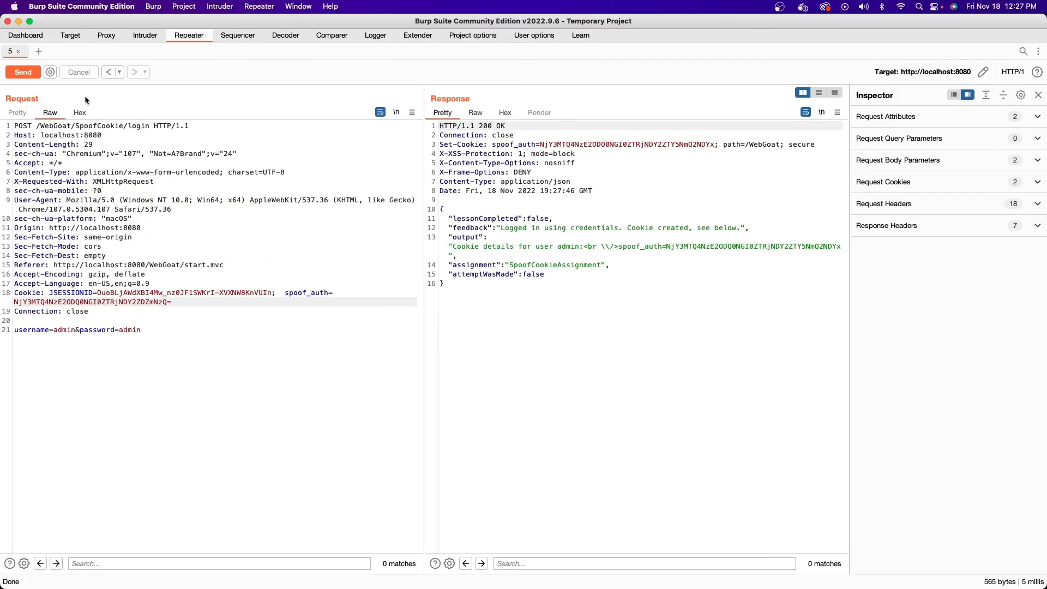
left_click(22, 72)
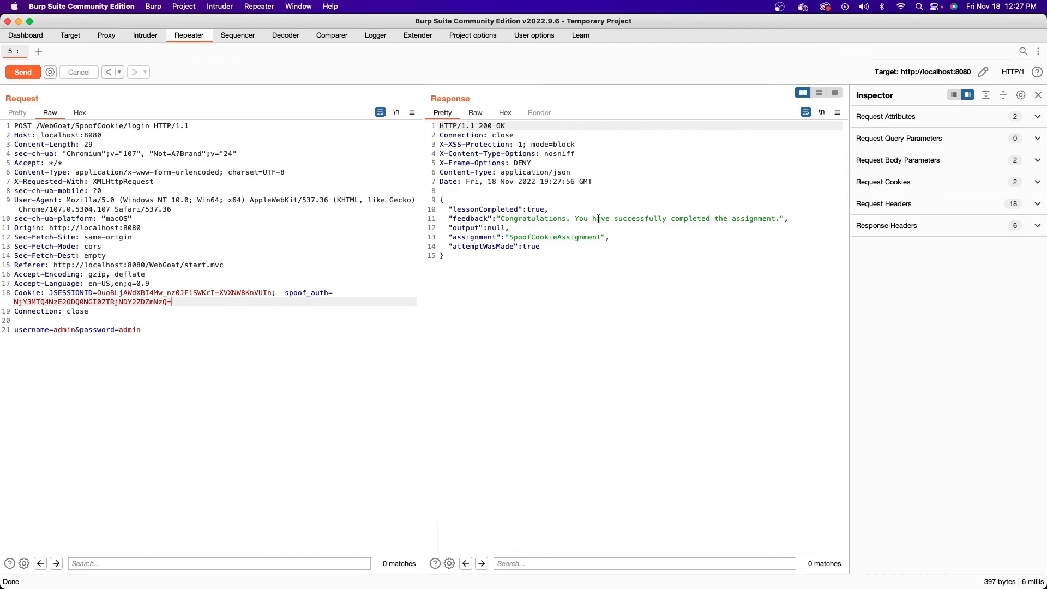